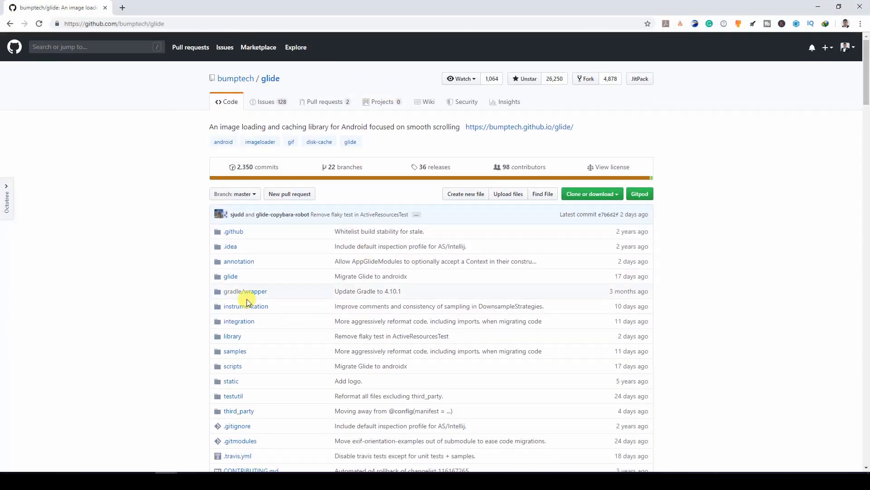
mouse_move(169, 285)
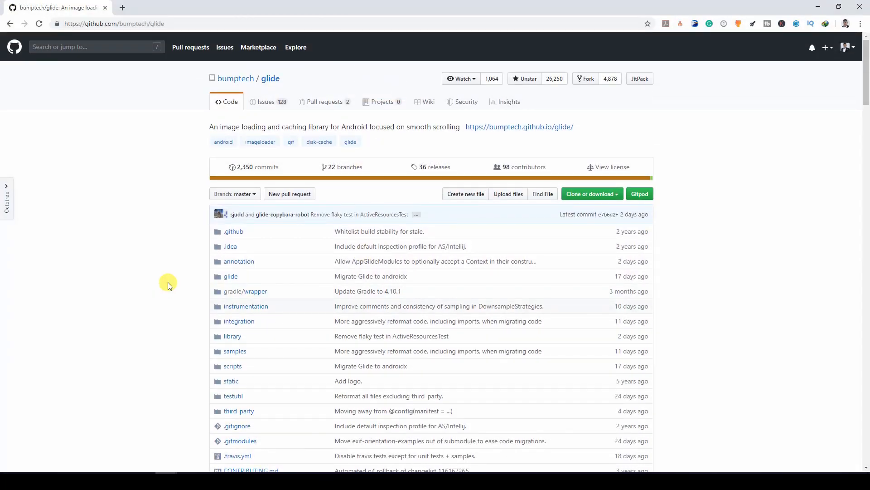
mouse_move(223, 142)
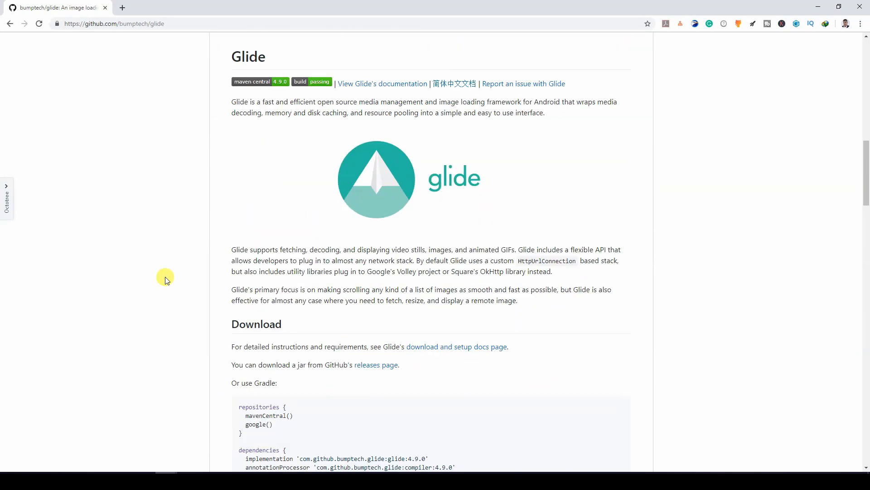
Scroll the Glide README down to the 'How do I use Glide?' loading snippet
scroll(down, 3)
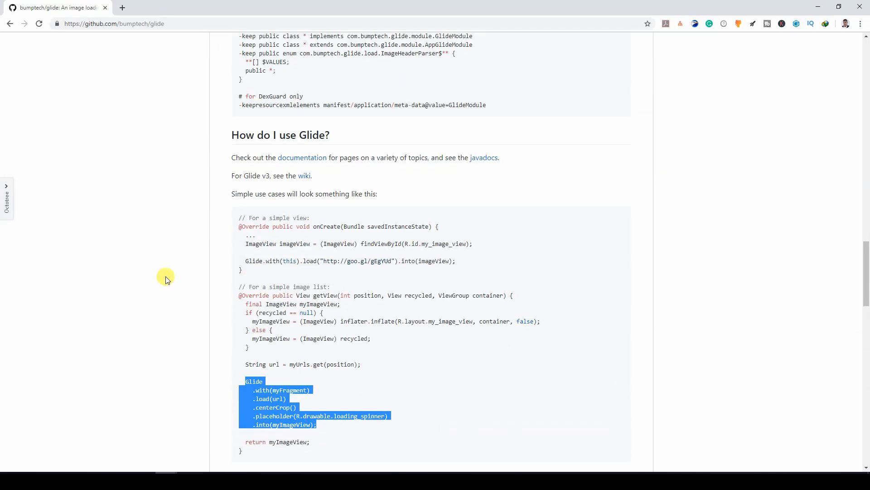
scroll(down, 3)
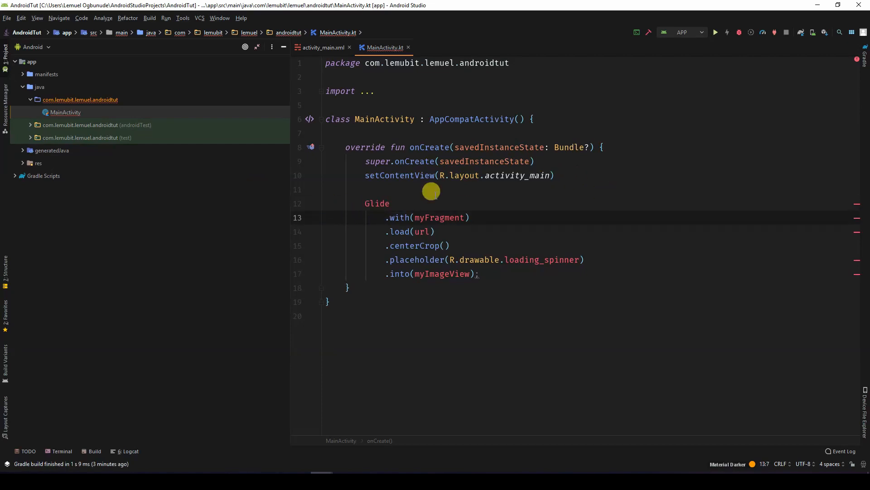
mouse_move(20, 185)
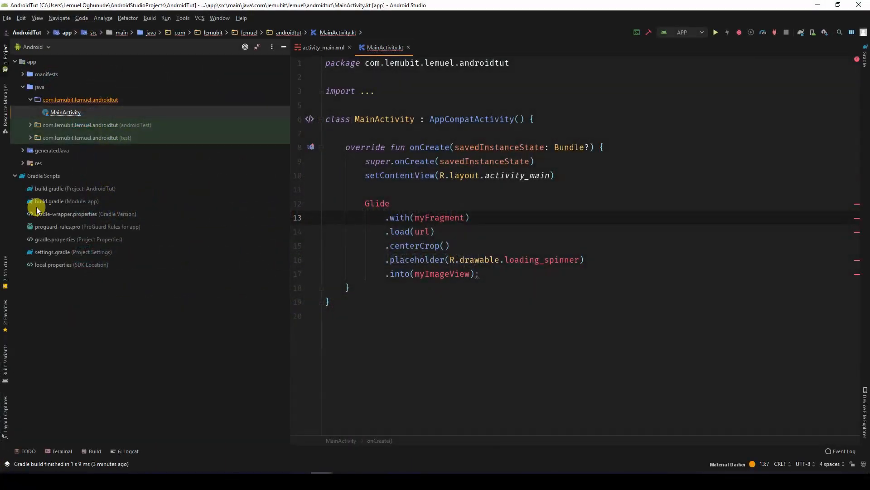
Bring up build.gradle (Module: app) from Gradle Scripts and scroll toward its dependencies block
double_click(66, 201)
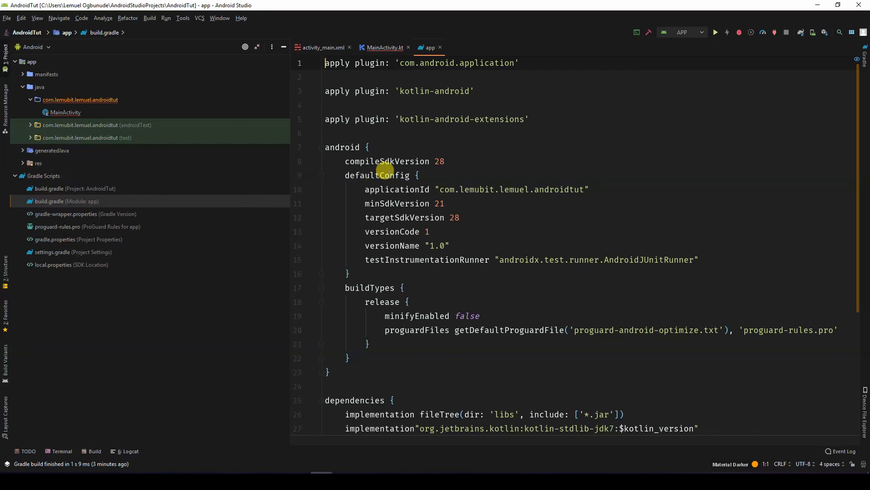
scroll(down, 3)
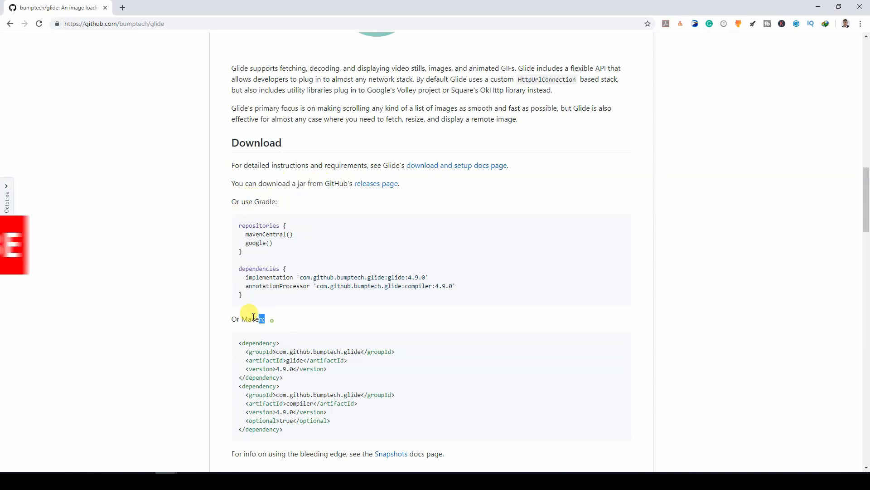
Select the Glide 4.9.0 implementation and annotationProcessor lines in the README's Download section
double_click(253, 319)
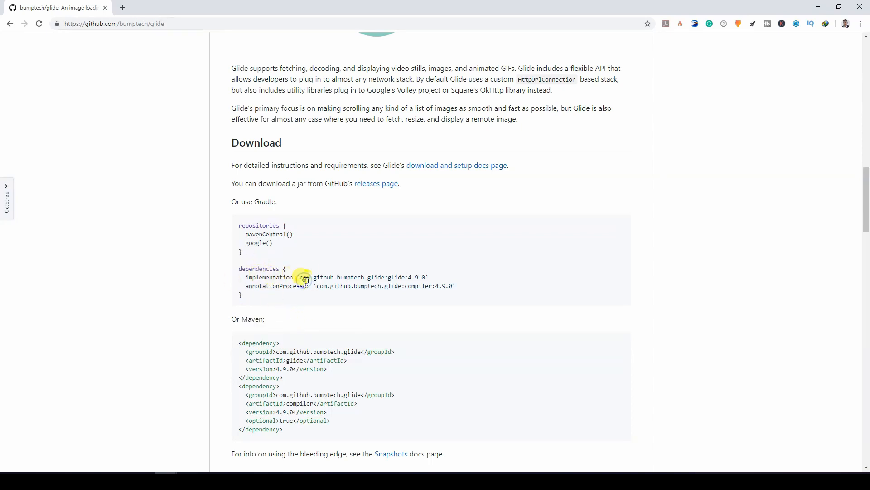
scroll(down, 3)
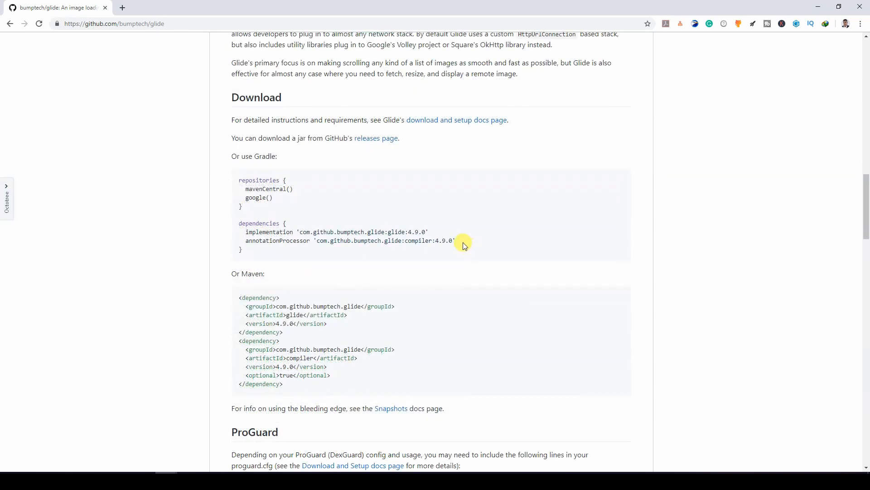
drag(464, 241, 229, 231)
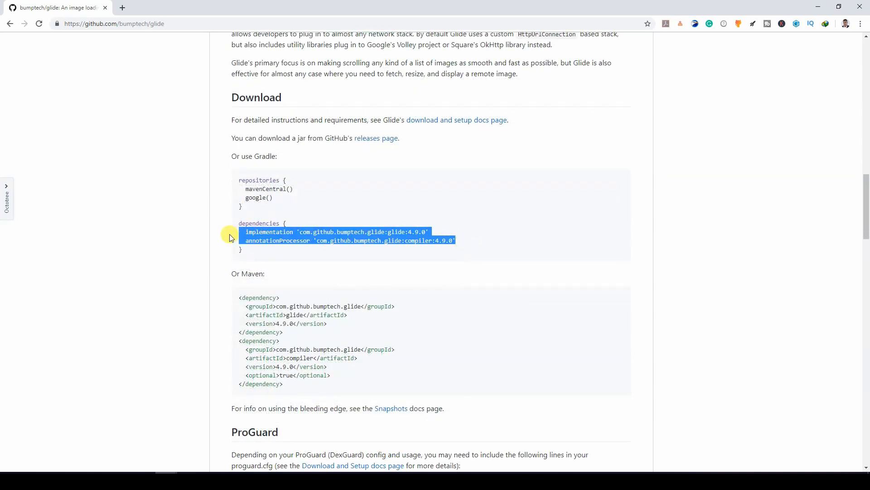
mouse_move(375, 223)
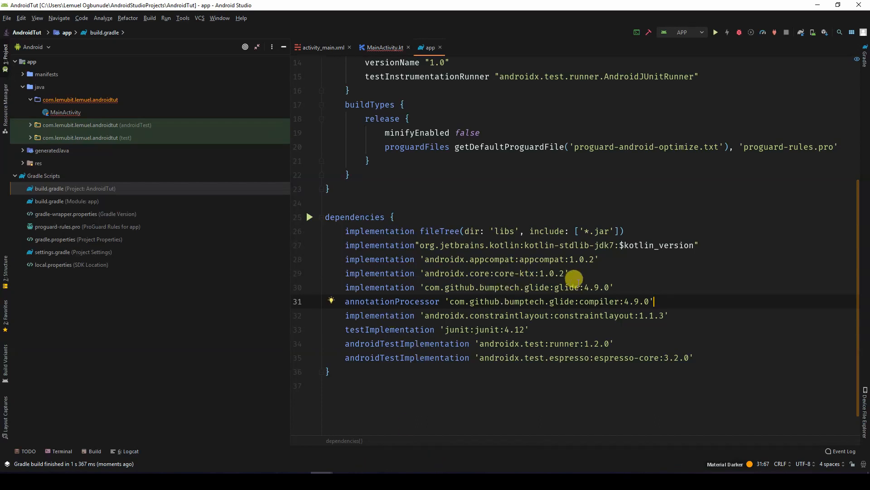
Sync the project after adding the Glide and Glide compiler 4.9.0 dependencies
click(384, 48)
text(Glide)
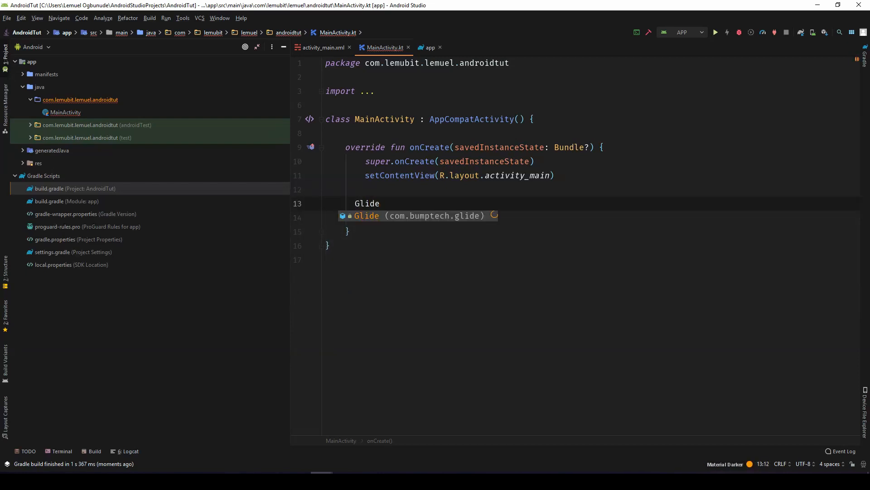
Retype the Glide call in onCreate so Glide resolves and suggests its with() methods
text(.)
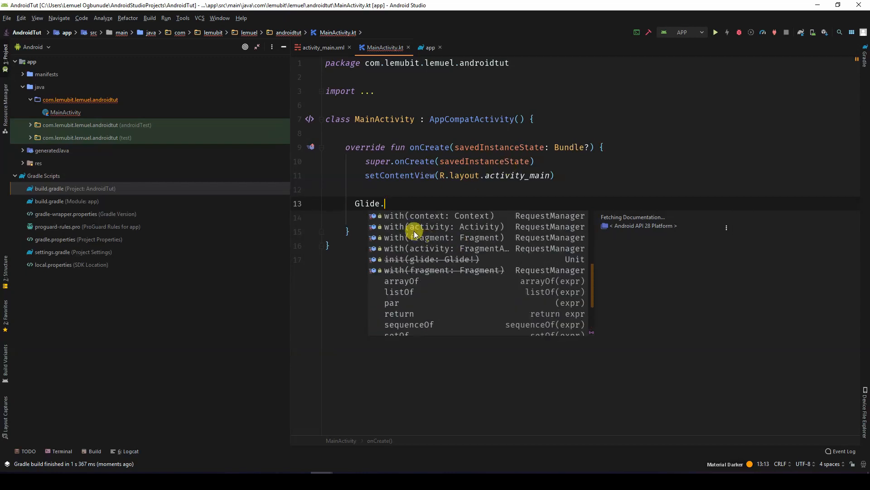
key(Backspace)
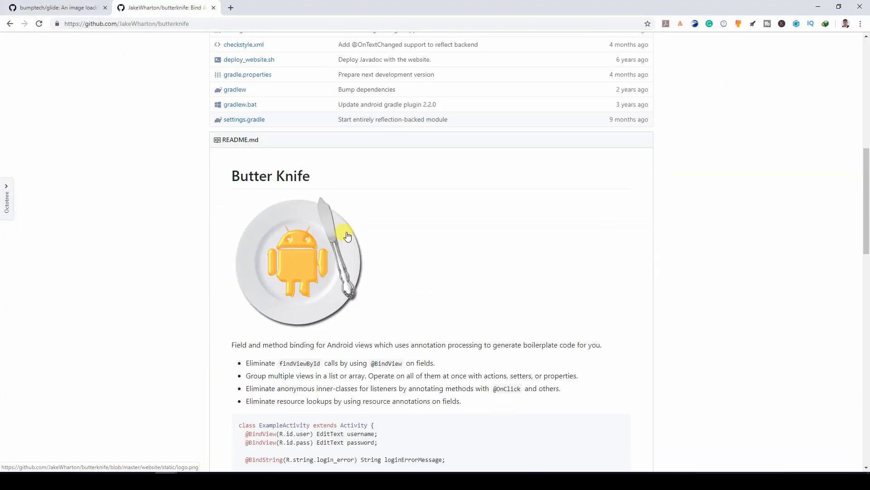
Scroll the Butter Knife README down to its Download section with the 10.1.0 dependency lines
scroll(down, 3)
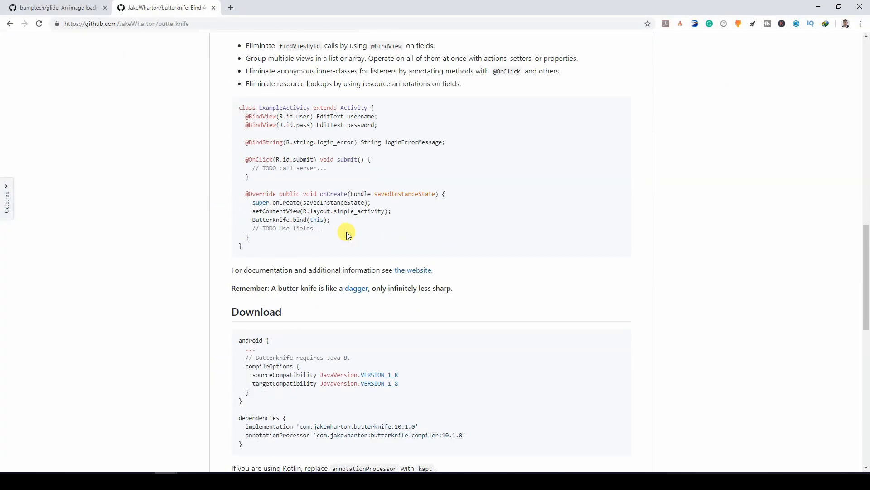
scroll(down, 3)
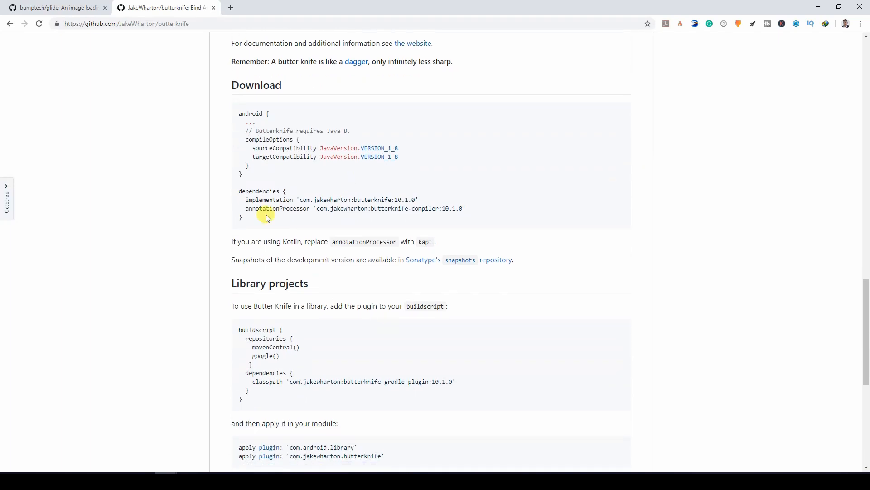